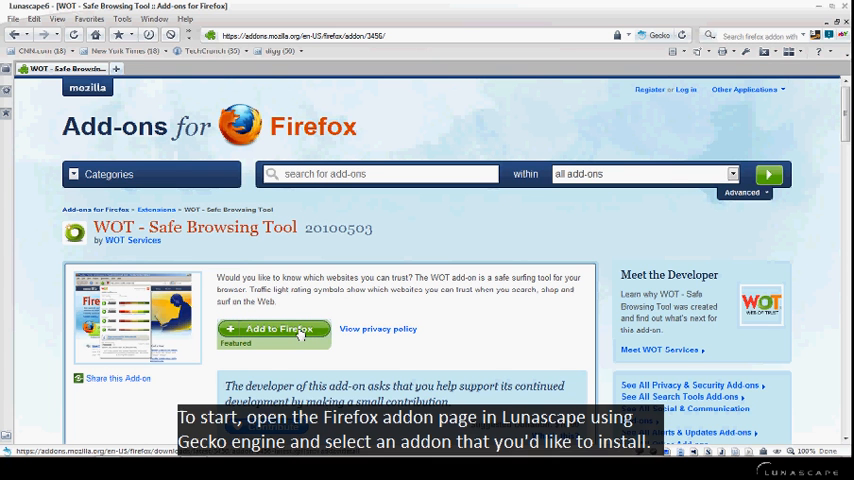
# Add the WOT Safe Browsing Tool from its Firefox add-ons page and approve installation
pyautogui.click(273, 330)
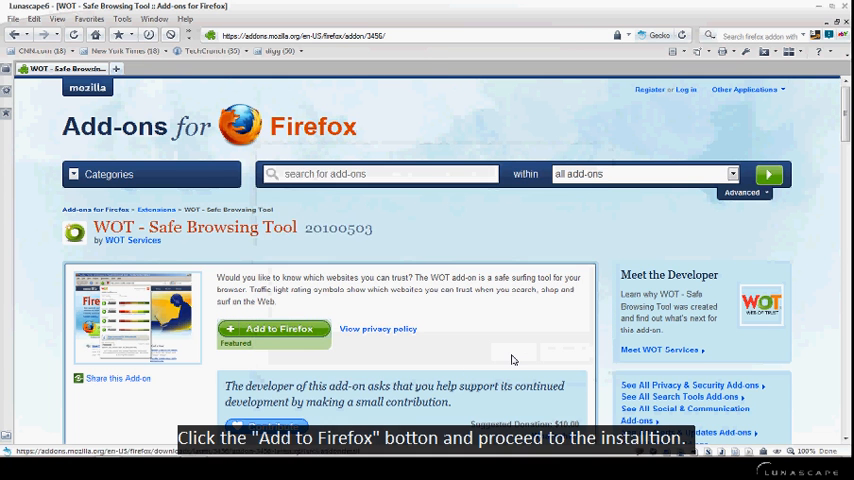
pyautogui.click(270, 328)
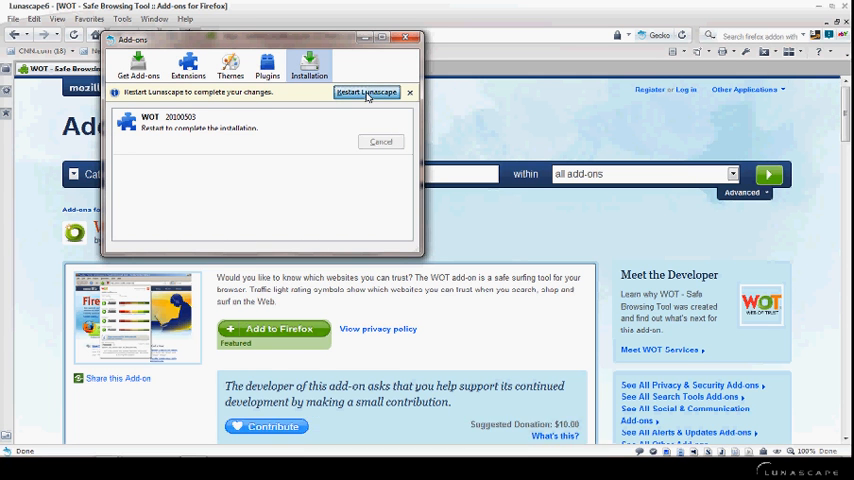
# Restart Lunascape and accept the WOT End-User License Agreement
pyautogui.click(366, 92)
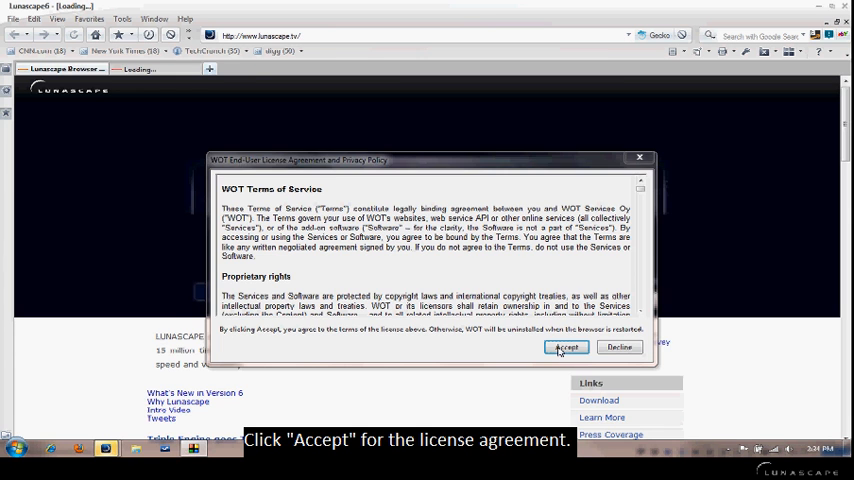
pyautogui.click(567, 347)
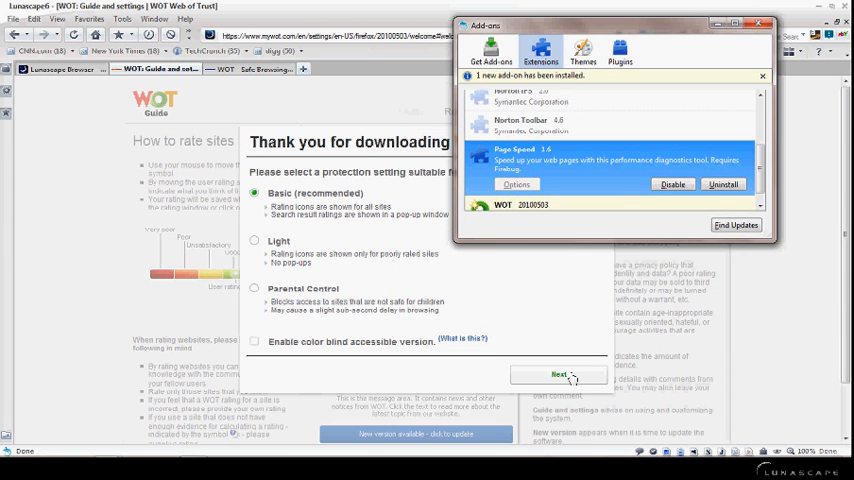
# Keep 'Basic (recommended)' WOT protection and close the registration form without registering
pyautogui.click(558, 374)
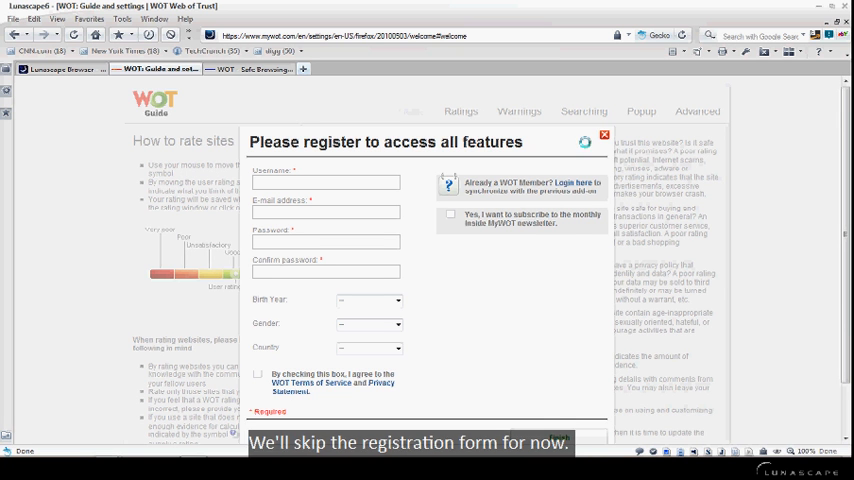
pyautogui.click(558, 437)
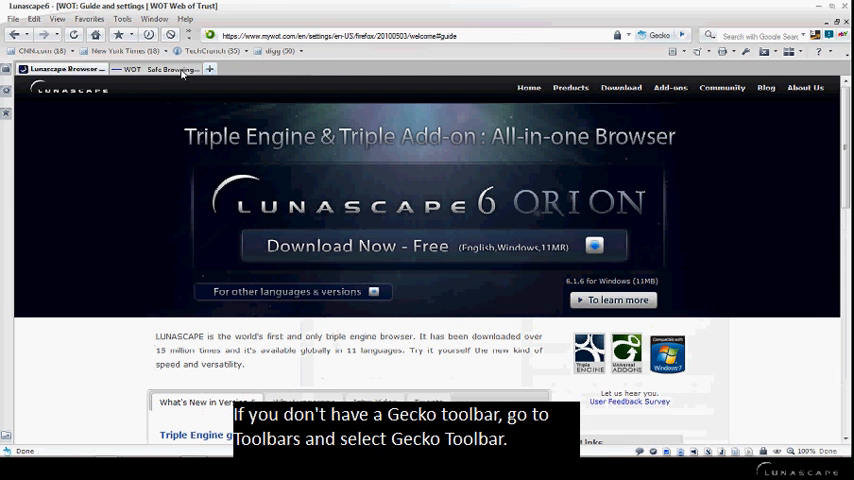
# Enable the Gecko Toolbar and check, then close, WOT's ratings for lunascape.tv
pyautogui.click(57, 19)
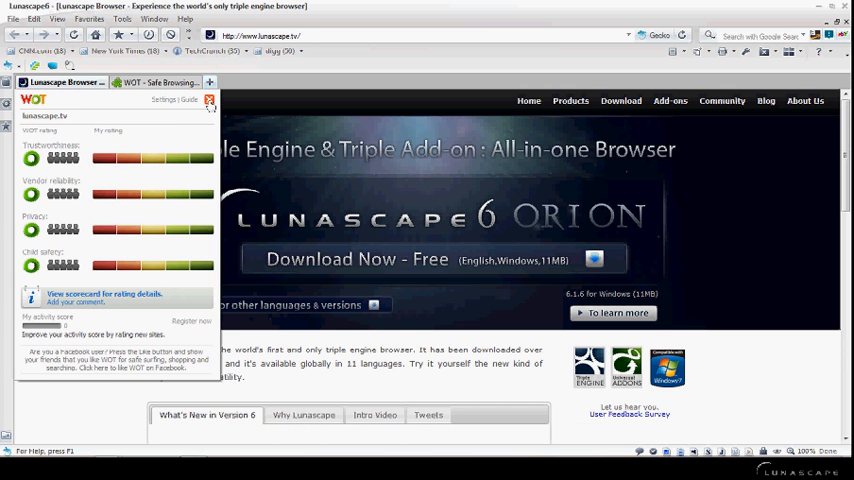
pyautogui.click(210, 101)
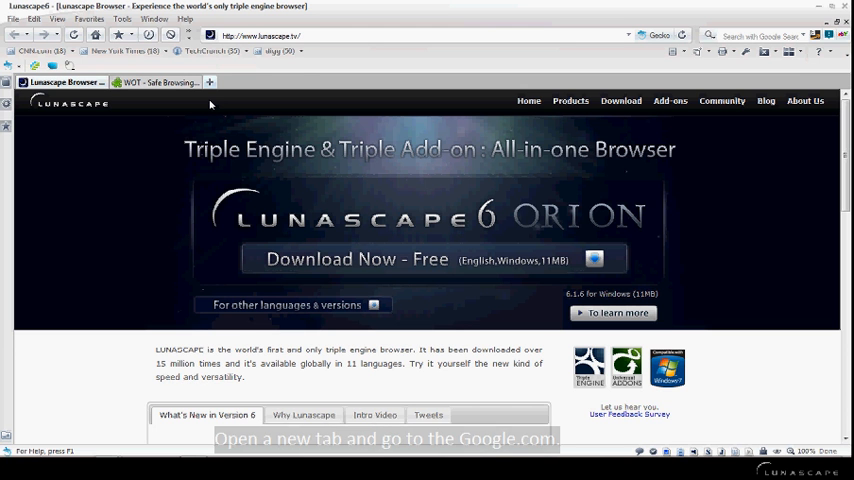
pyautogui.click(303, 82)
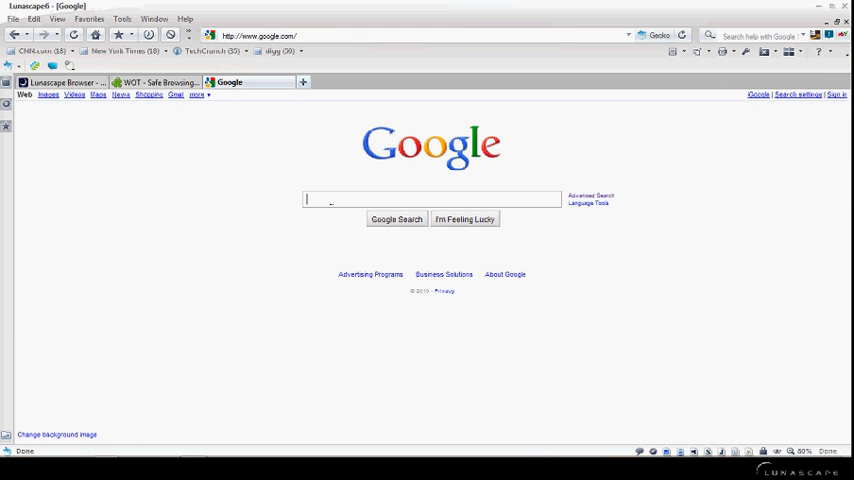
# Enter 'lunascape' into the Google search box without submitting
pyautogui.write('lunascape')
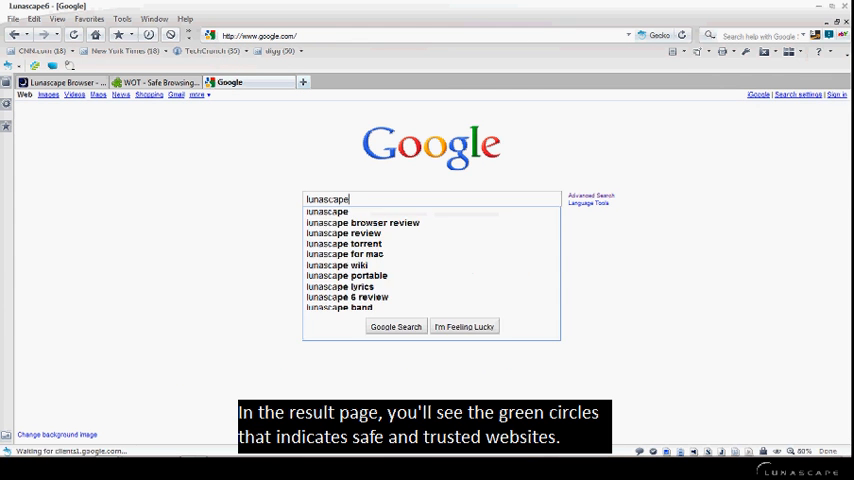